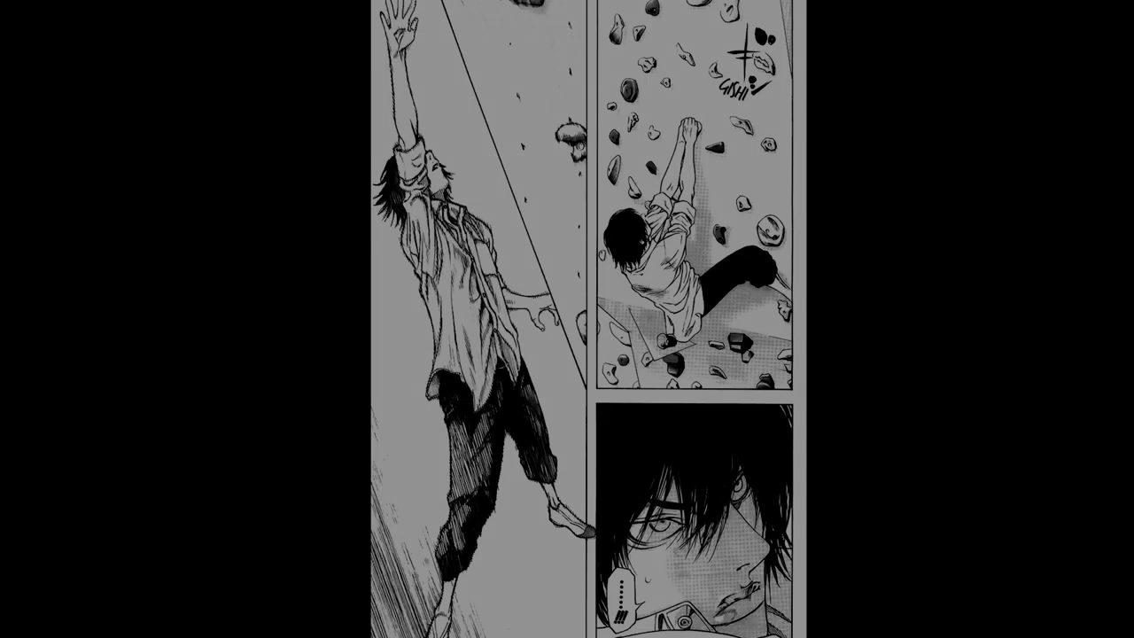
scroll("down", 3)
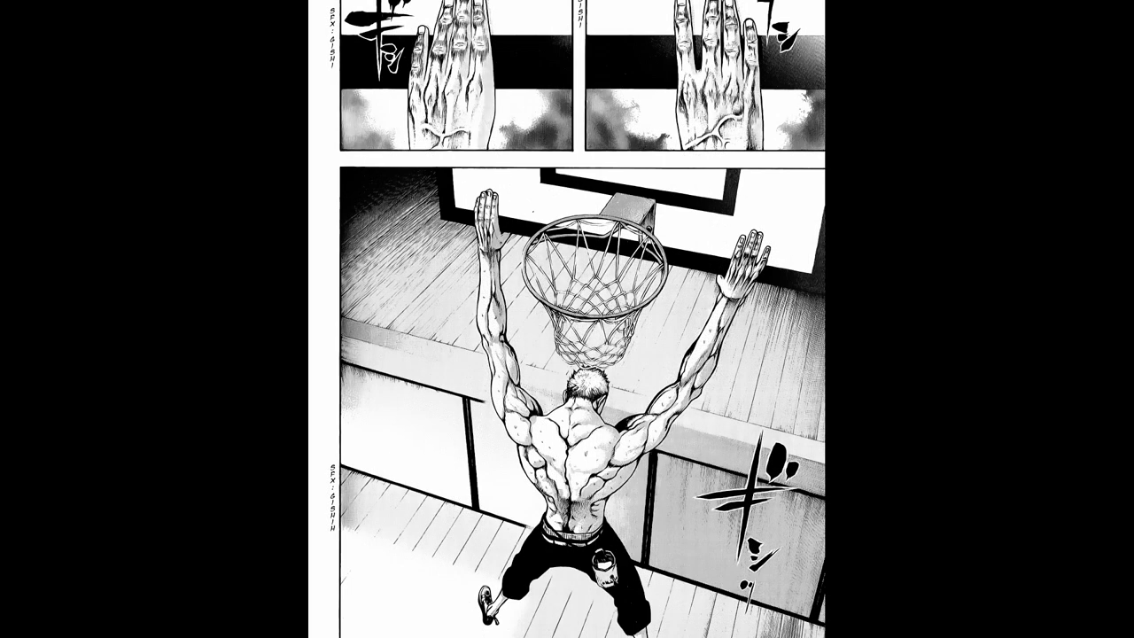
left_click(566, 319)
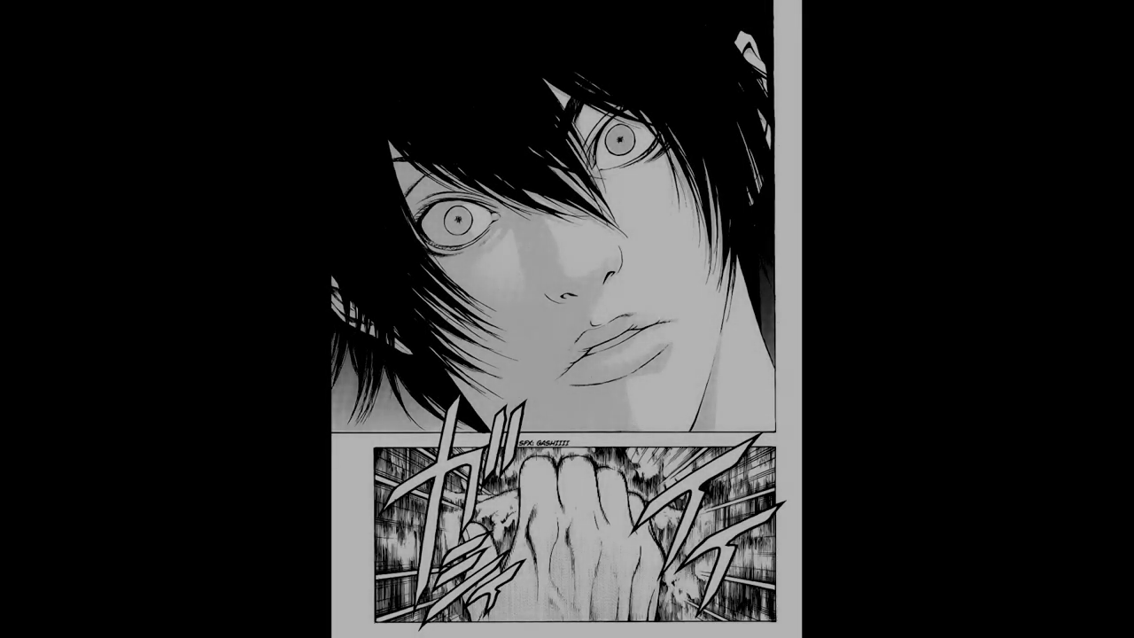
scroll("down", 3)
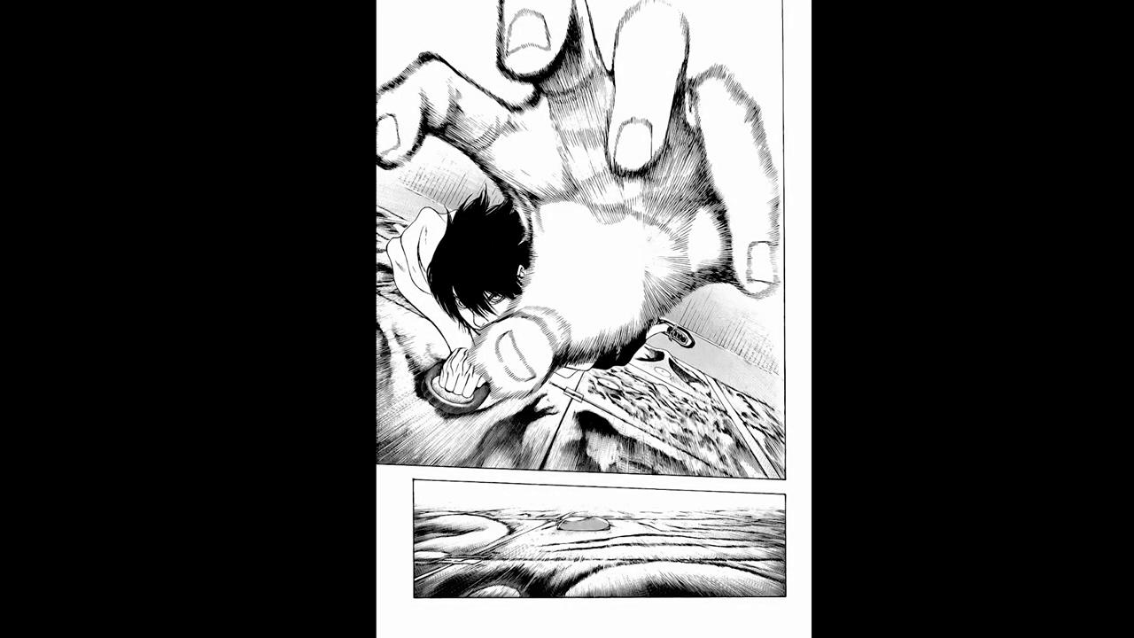
scroll("down", 3)
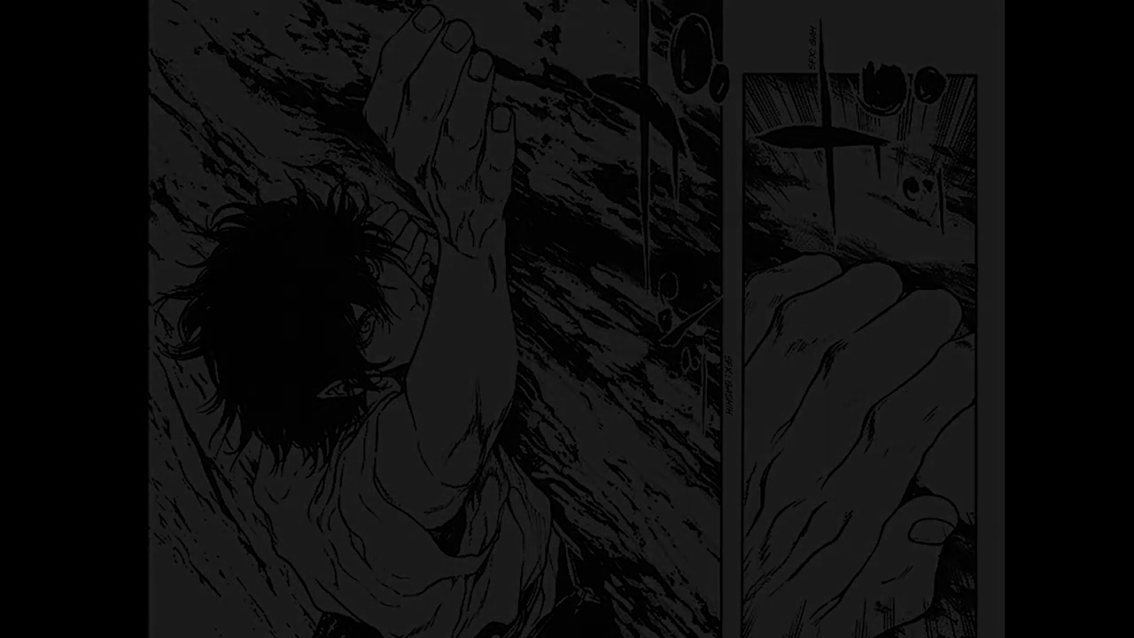
scroll("down", 3)
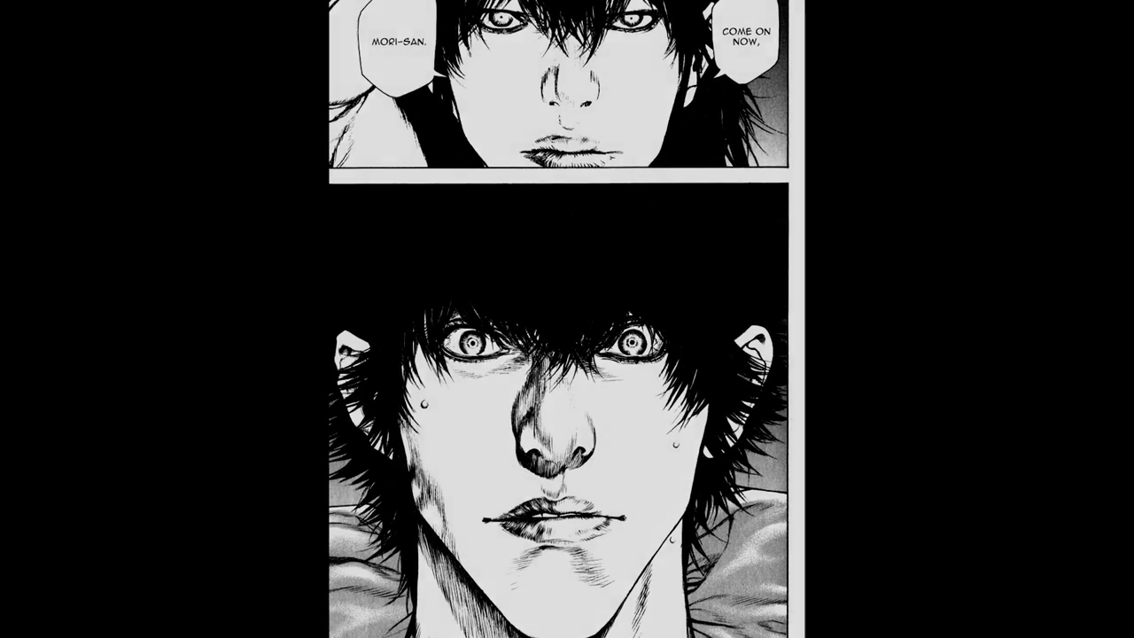
scroll("up", 3)
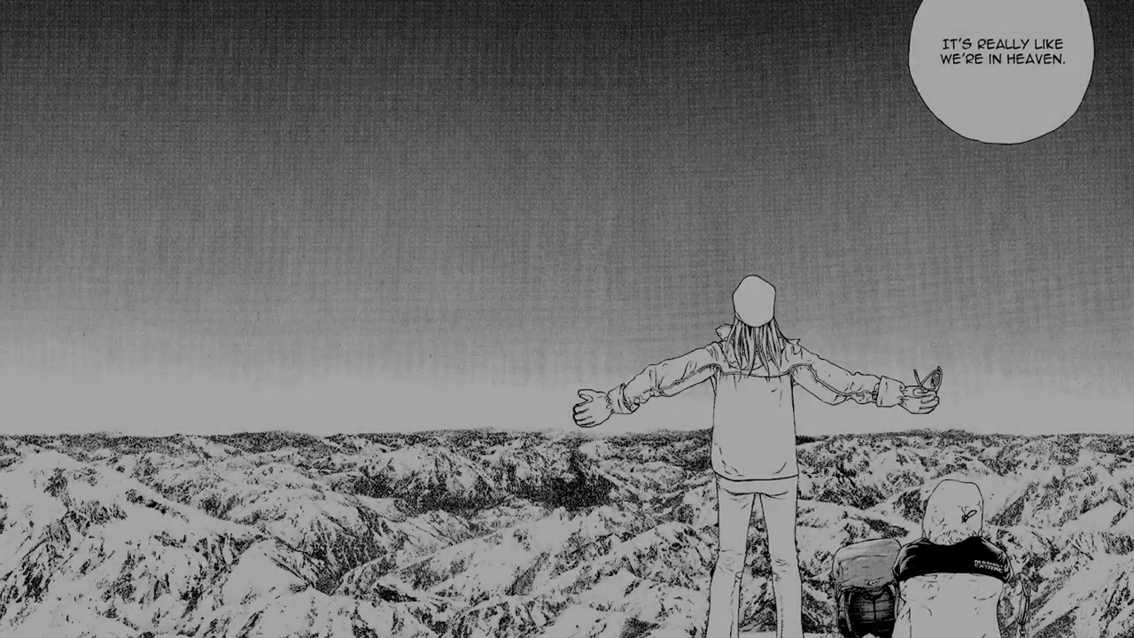
scroll("down", 3)
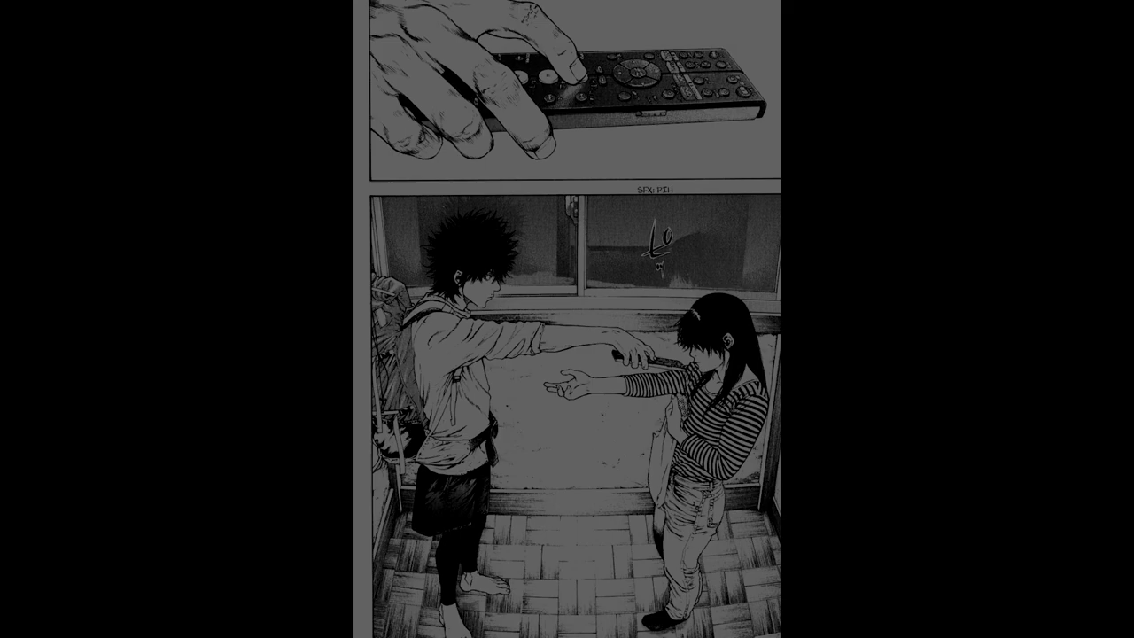
scroll("down", 3)
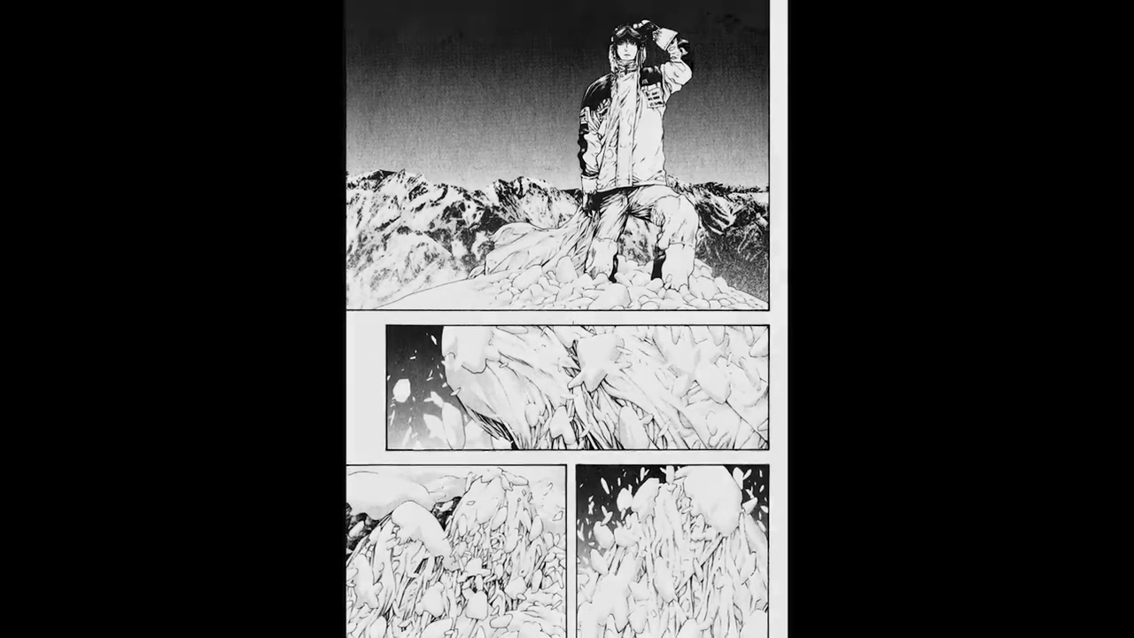
scroll("down", 3)
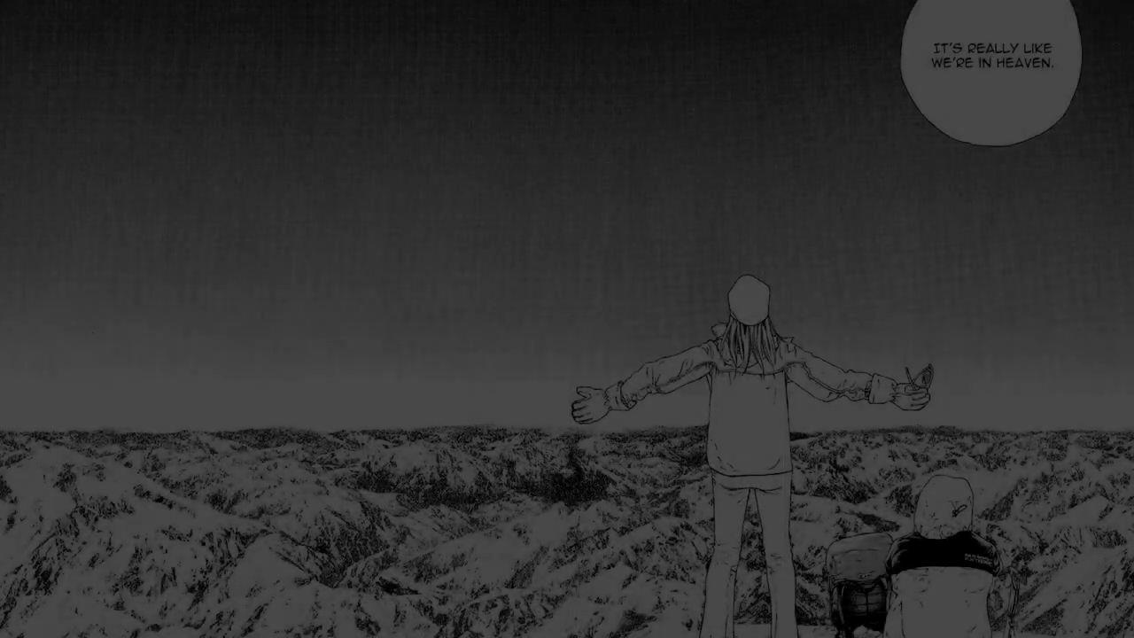